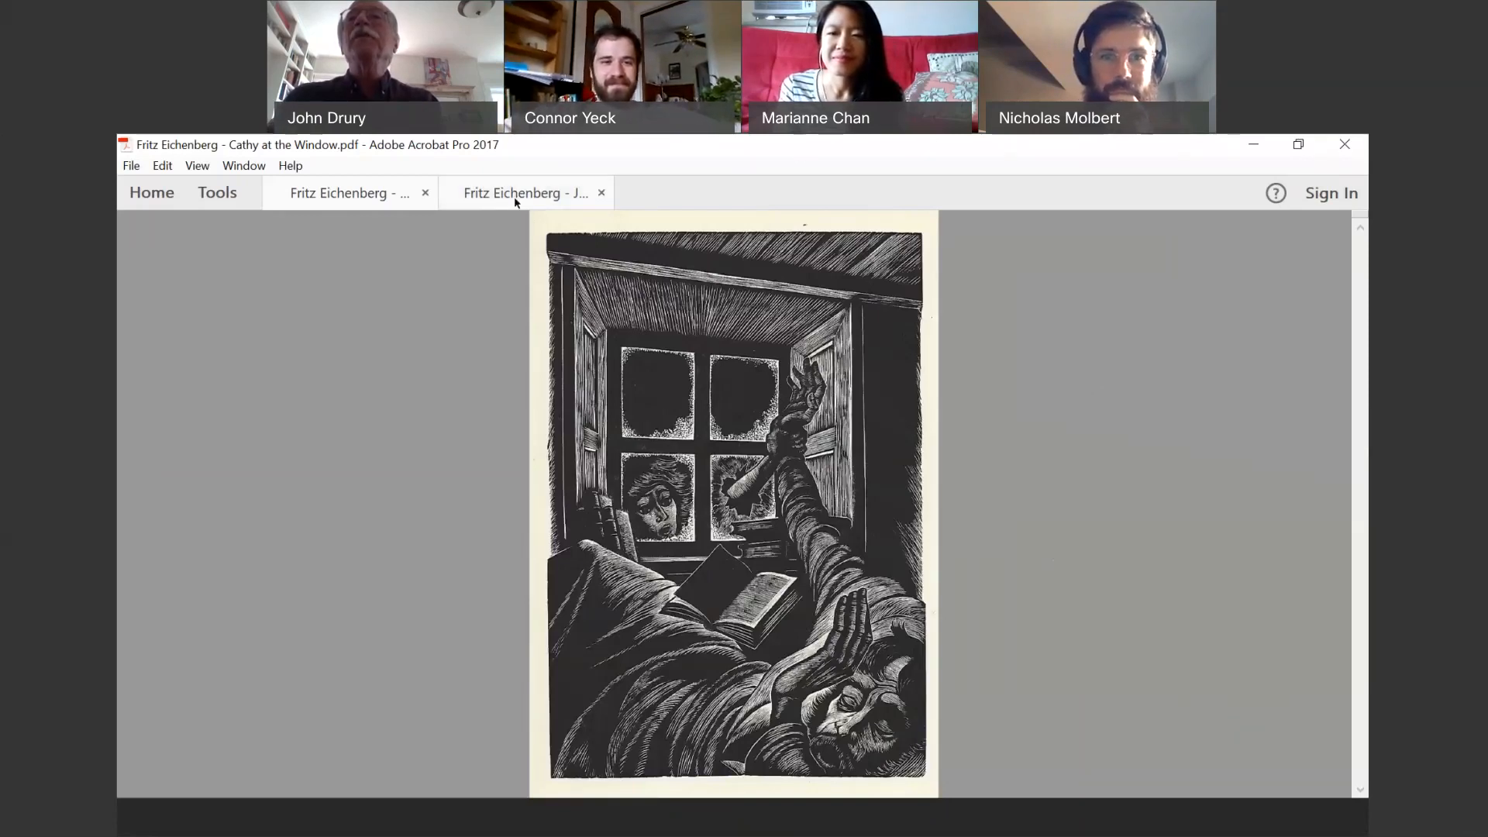
Pause the Zoom screen share so participants see a blank grey screen.
left_click(525, 192)
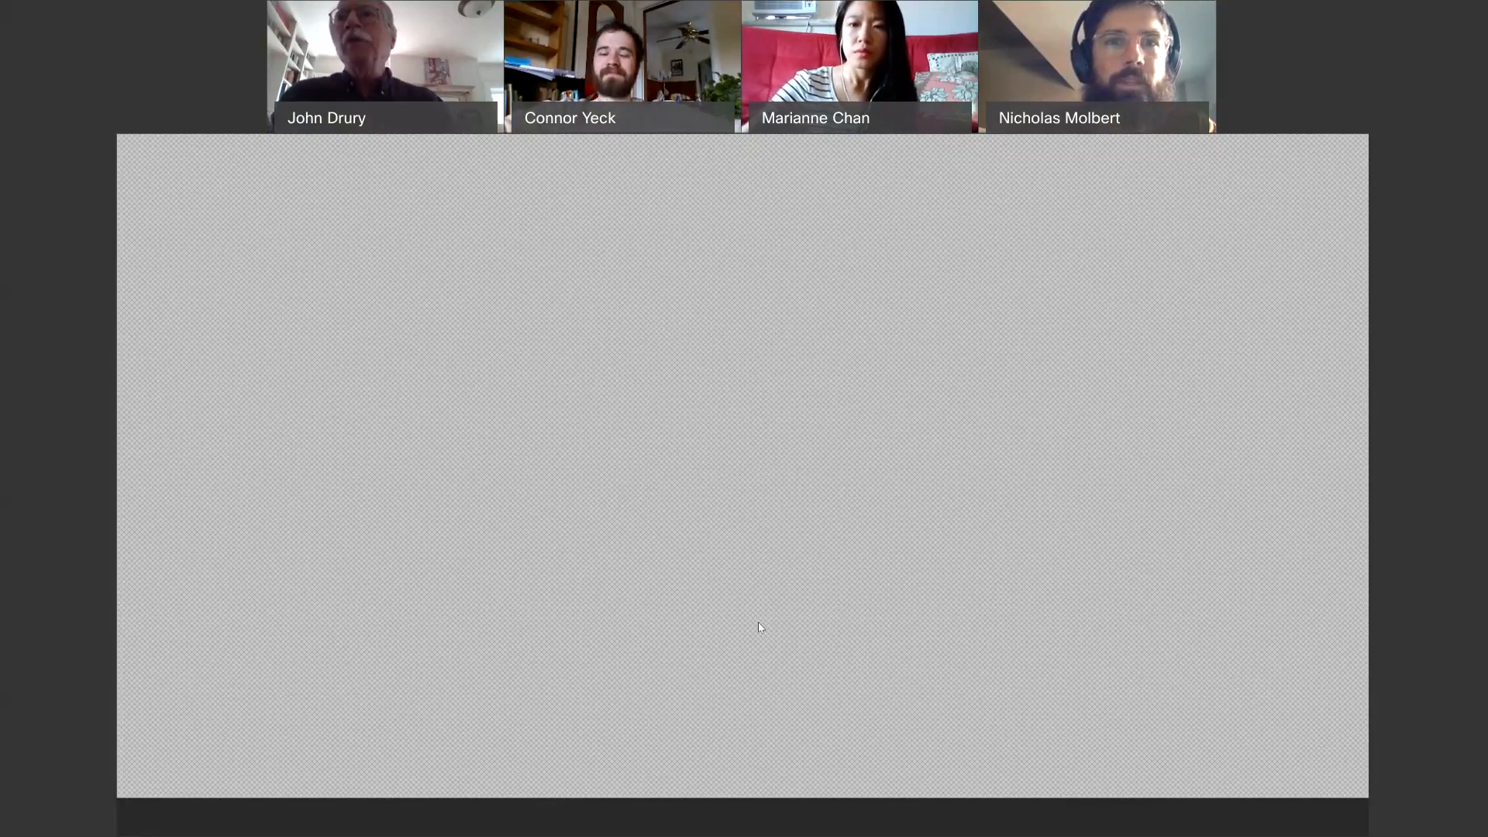
mouse_move(851, 660)
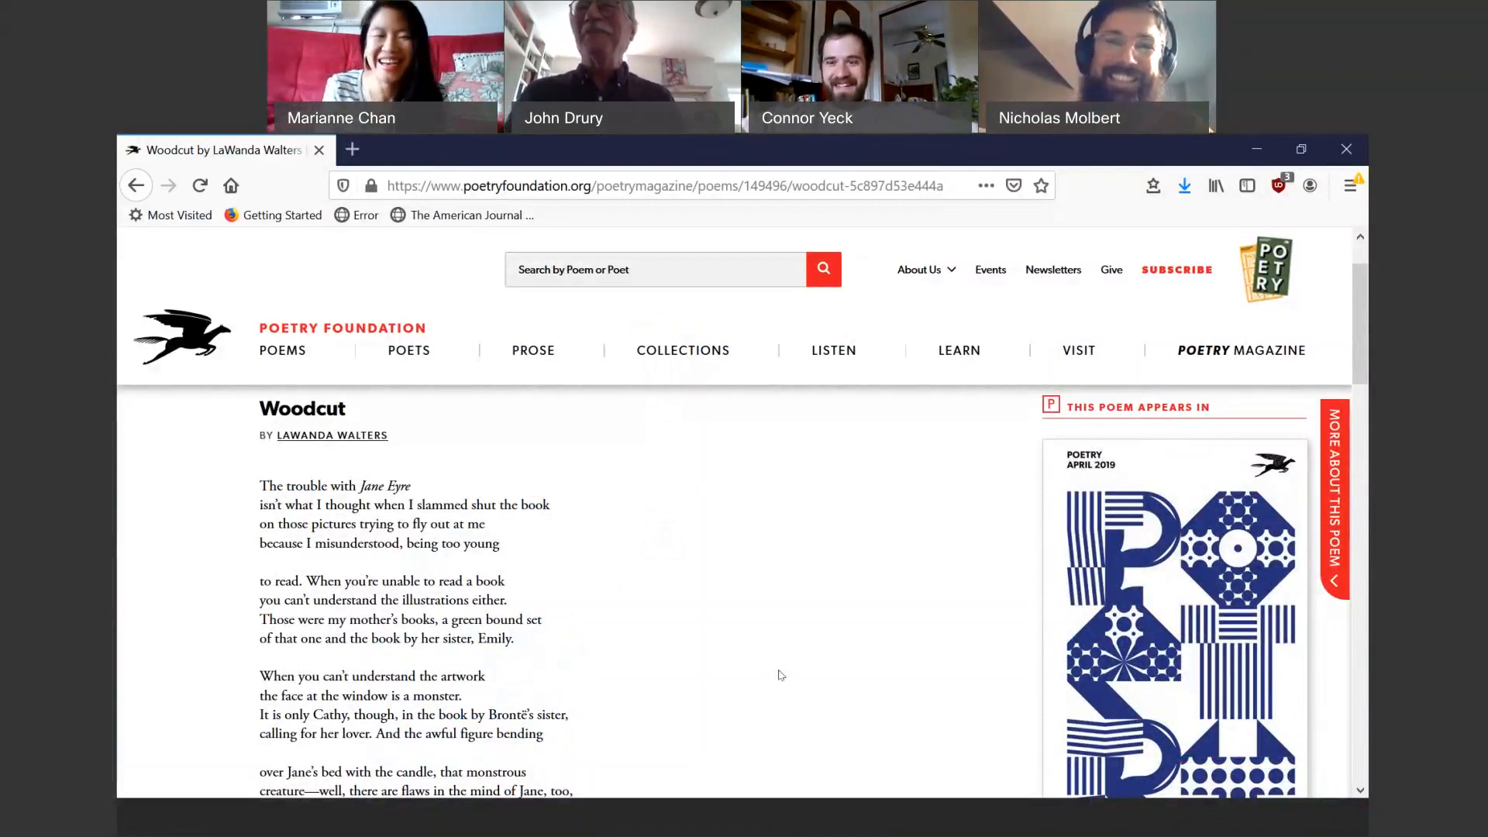
mouse_move(696, 668)
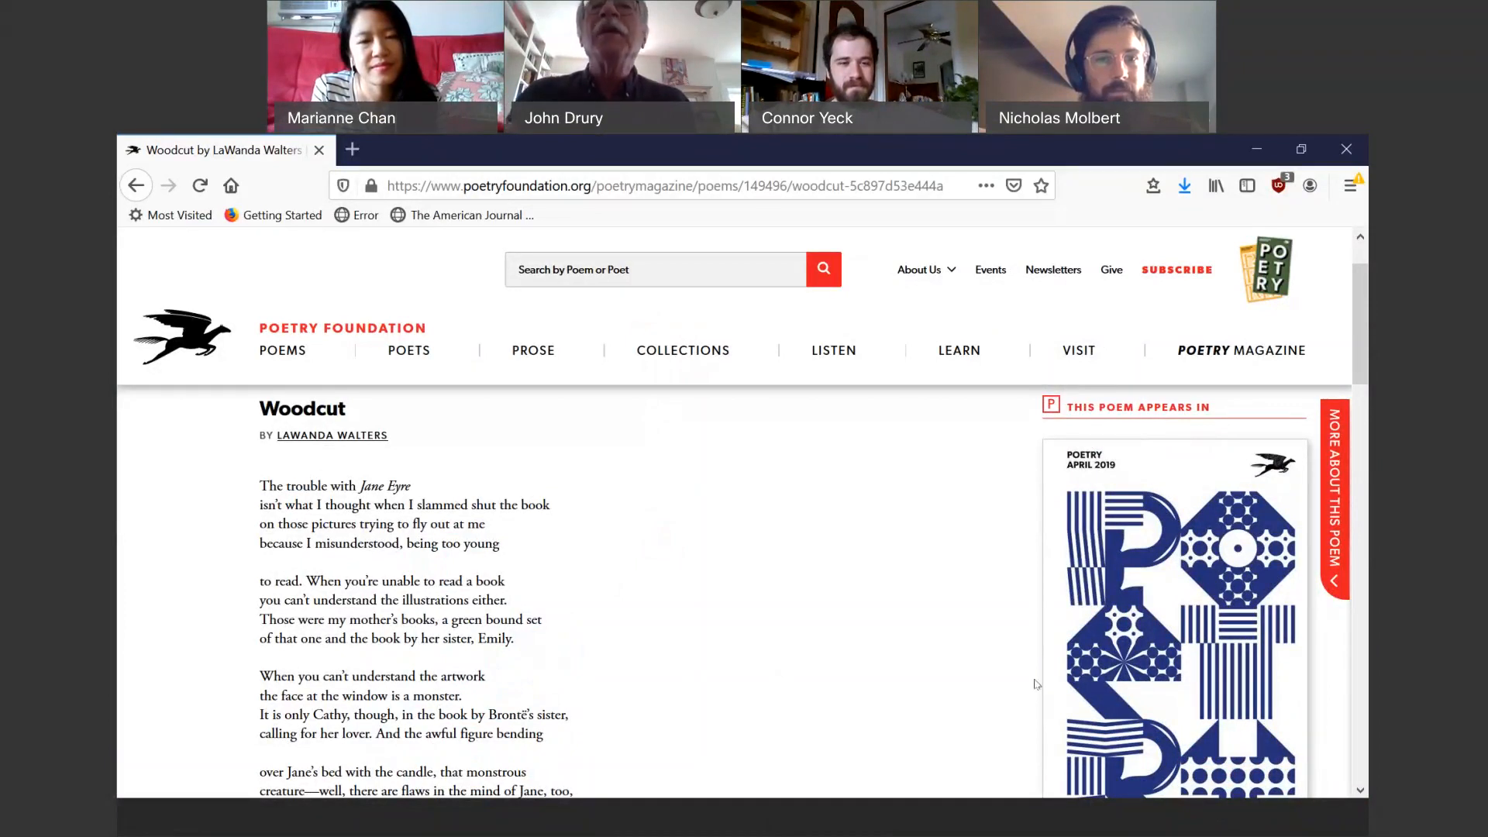
mouse_move(710, 623)
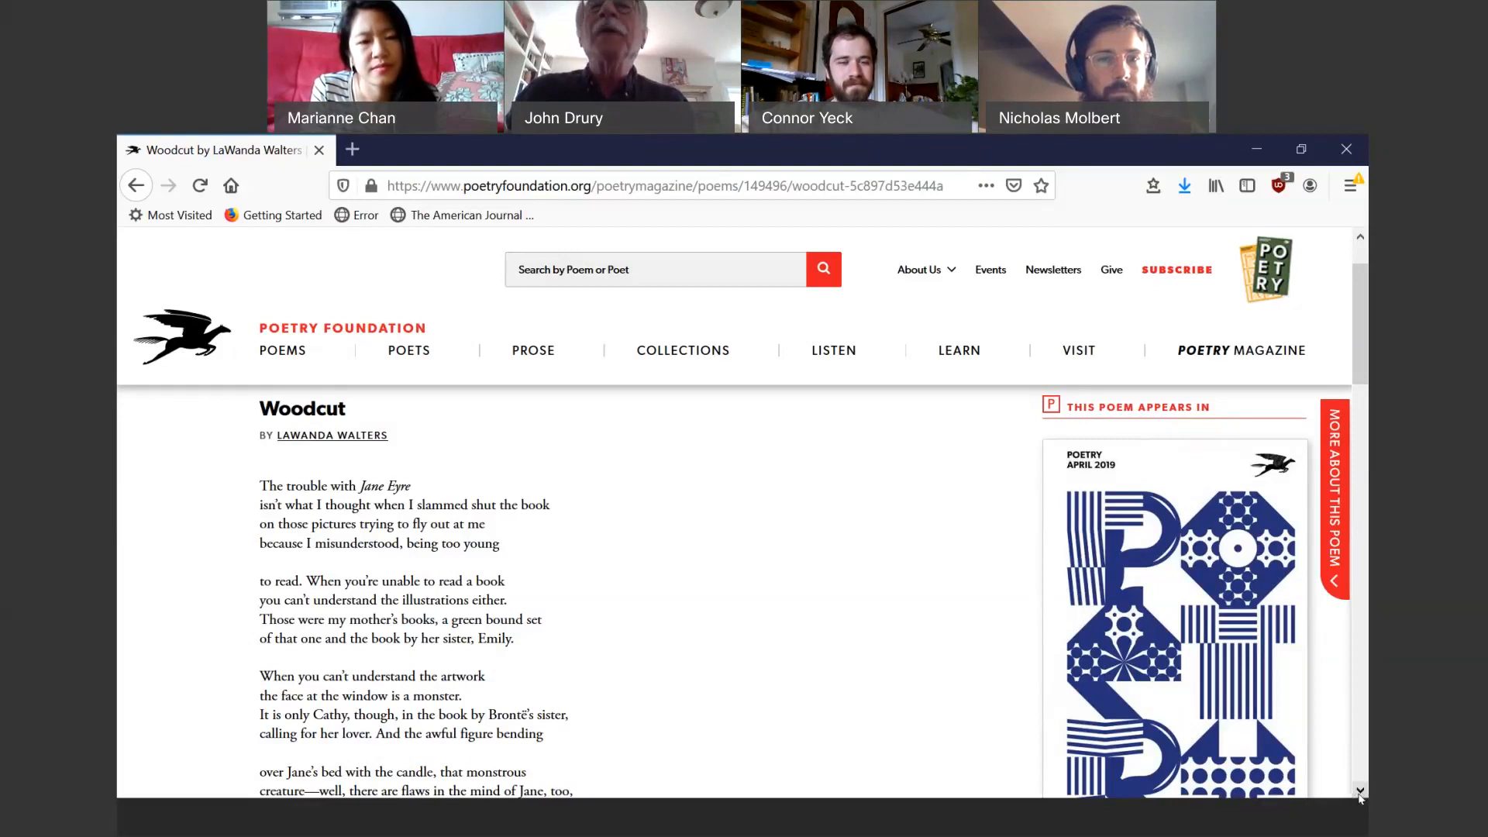
Scroll Woodcut down to the stanzas on the love-starved French child and Mr. Rochester's disapproval.
scroll("down", 3)
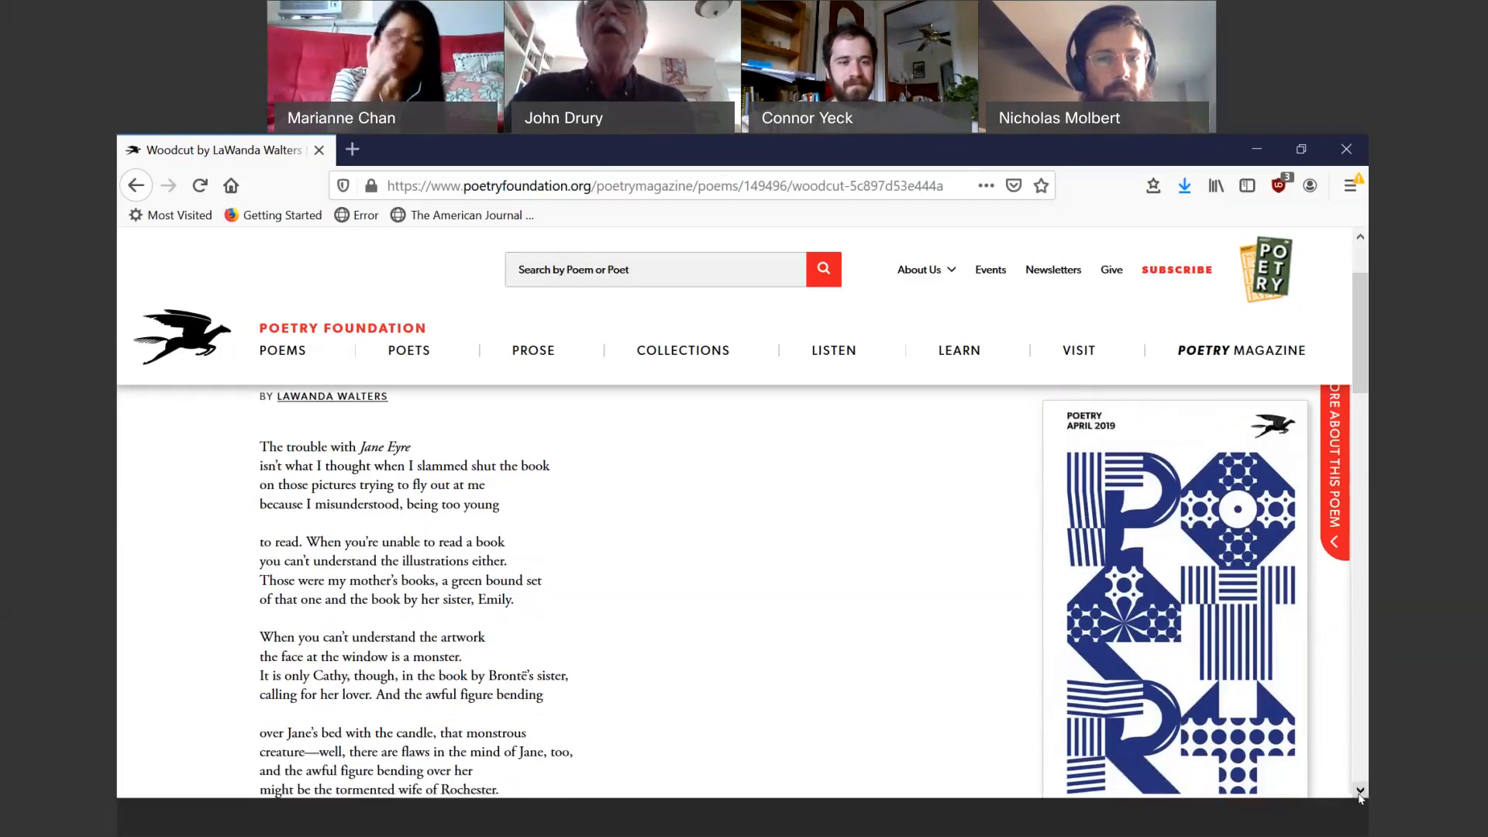
scroll("down", 3)
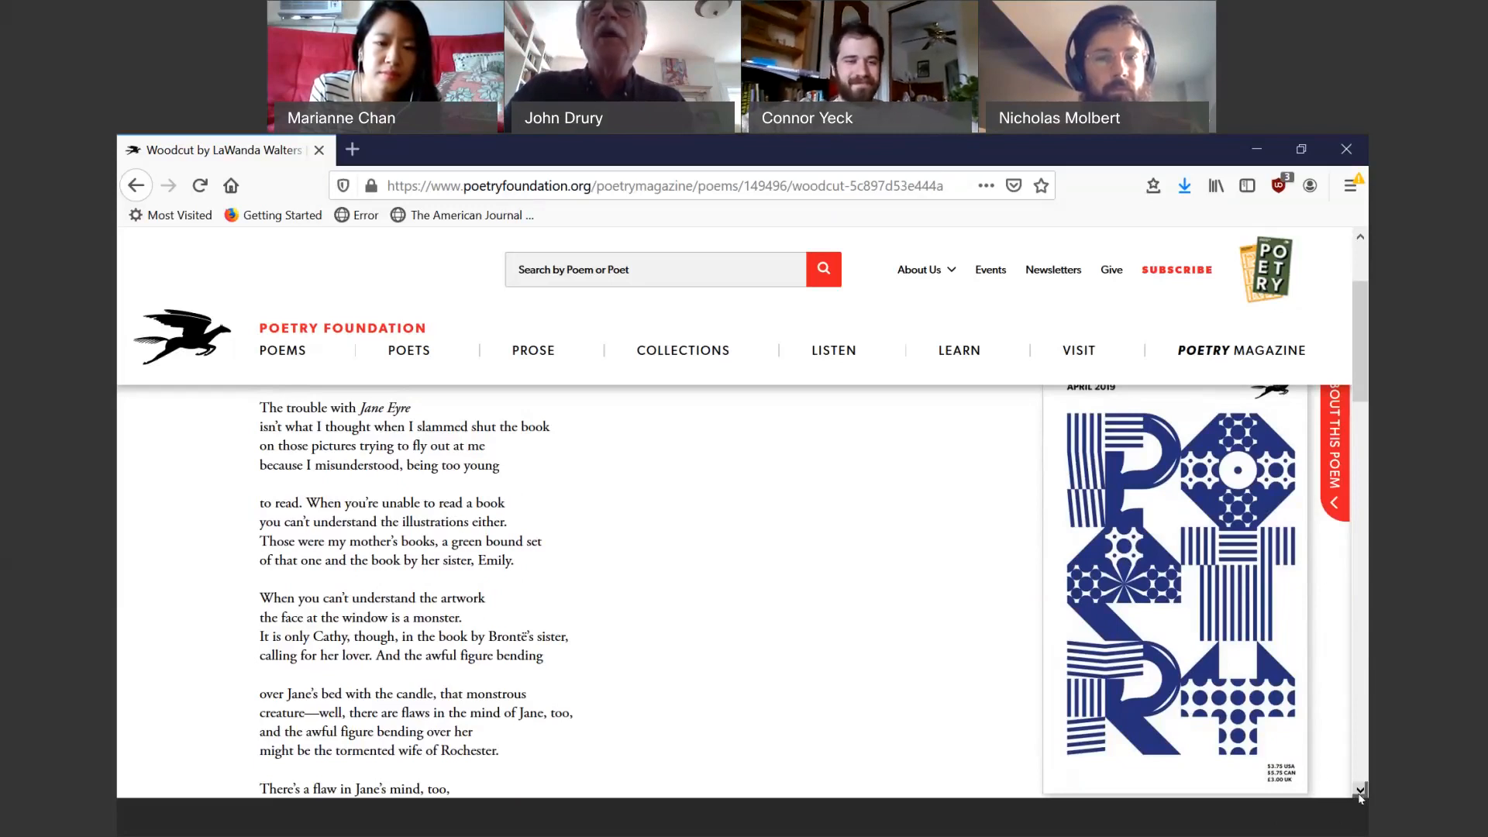
scroll("down", 3)
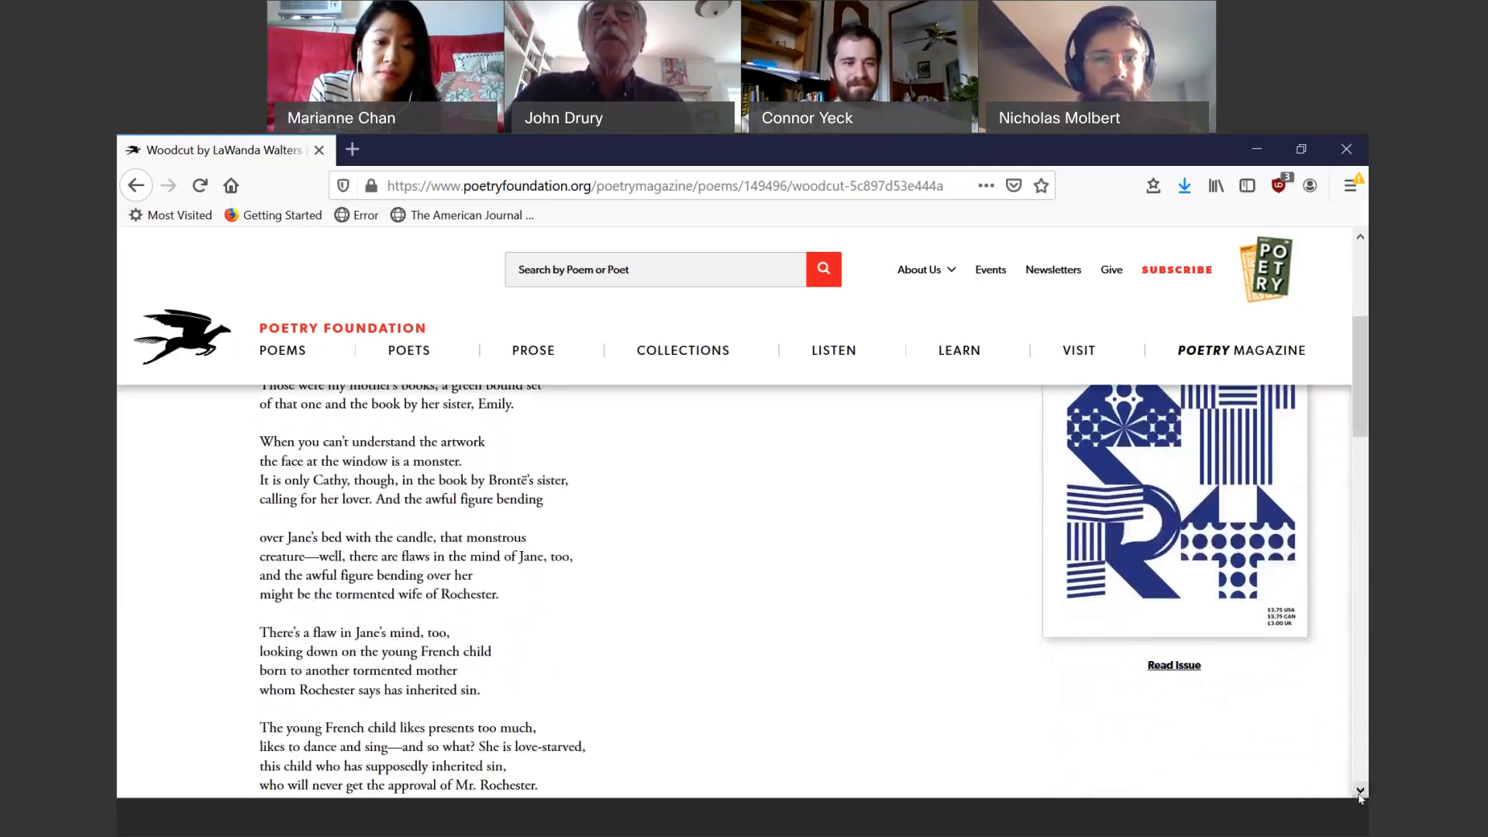
scroll("down", 3)
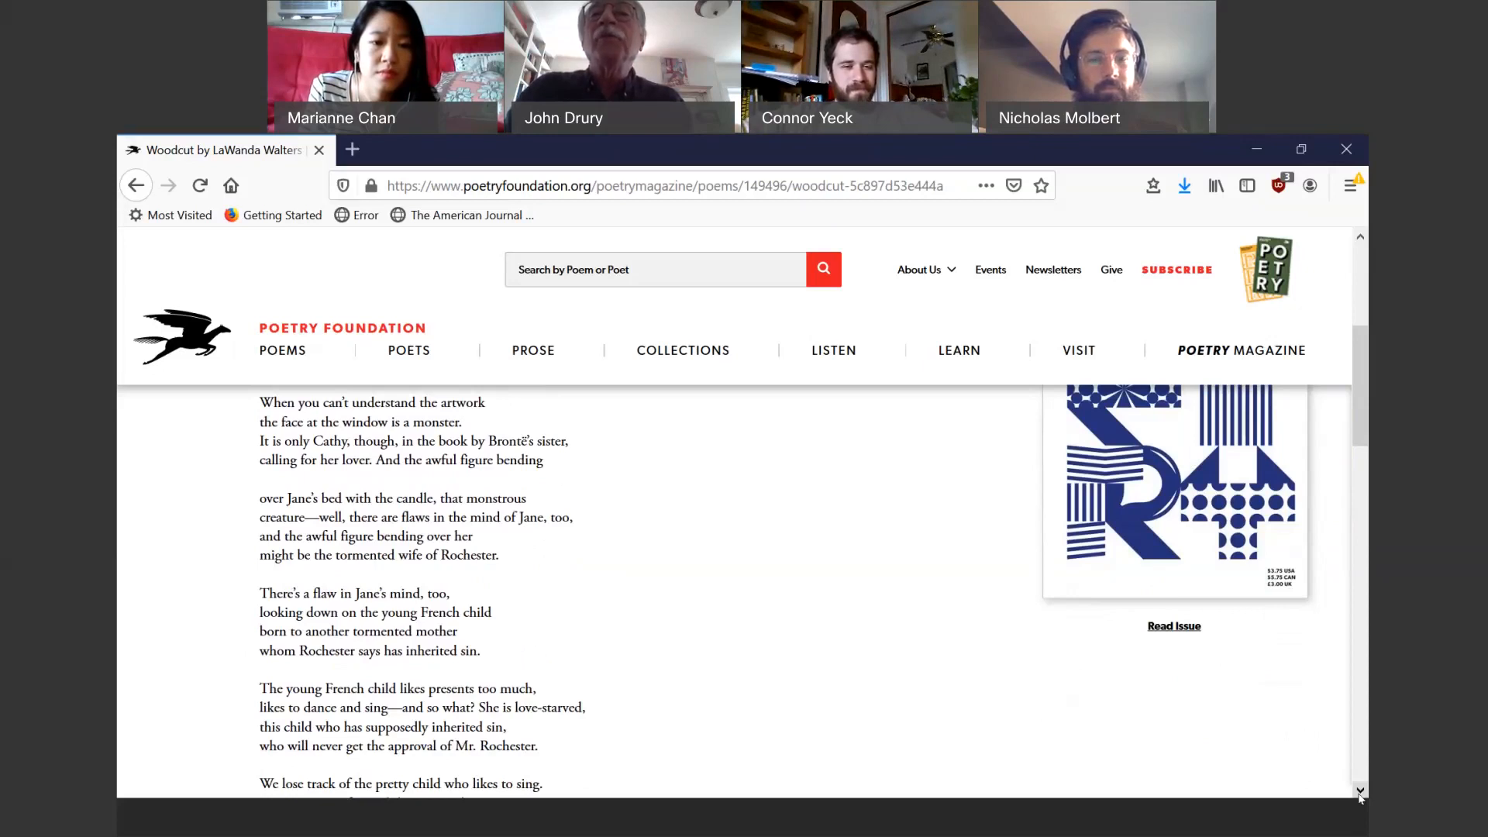
Scroll Woodcut down through its later stanzas to the poem's final lines.
scroll("down", 3)
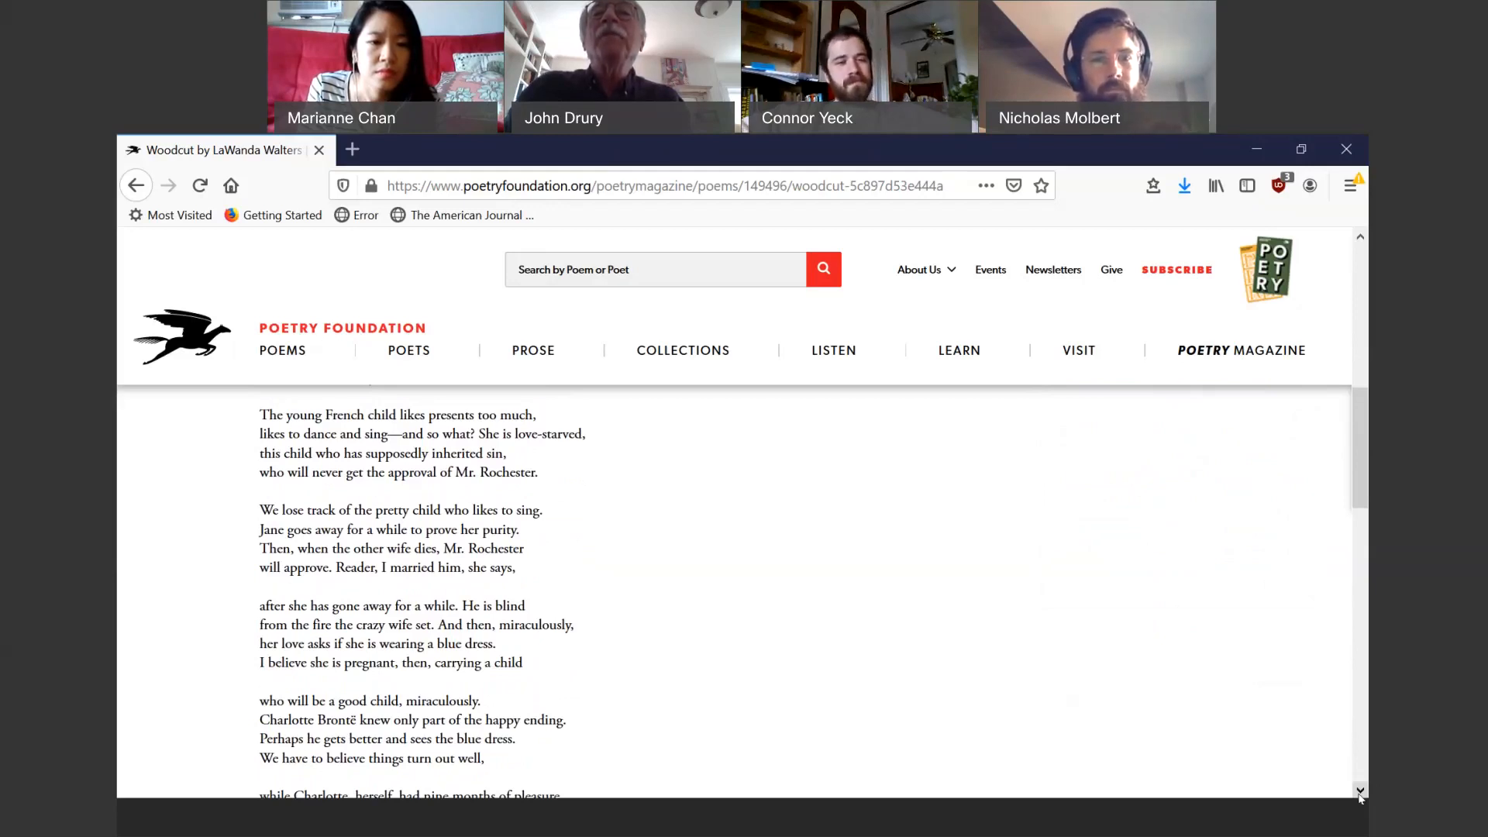
scroll("down", 3)
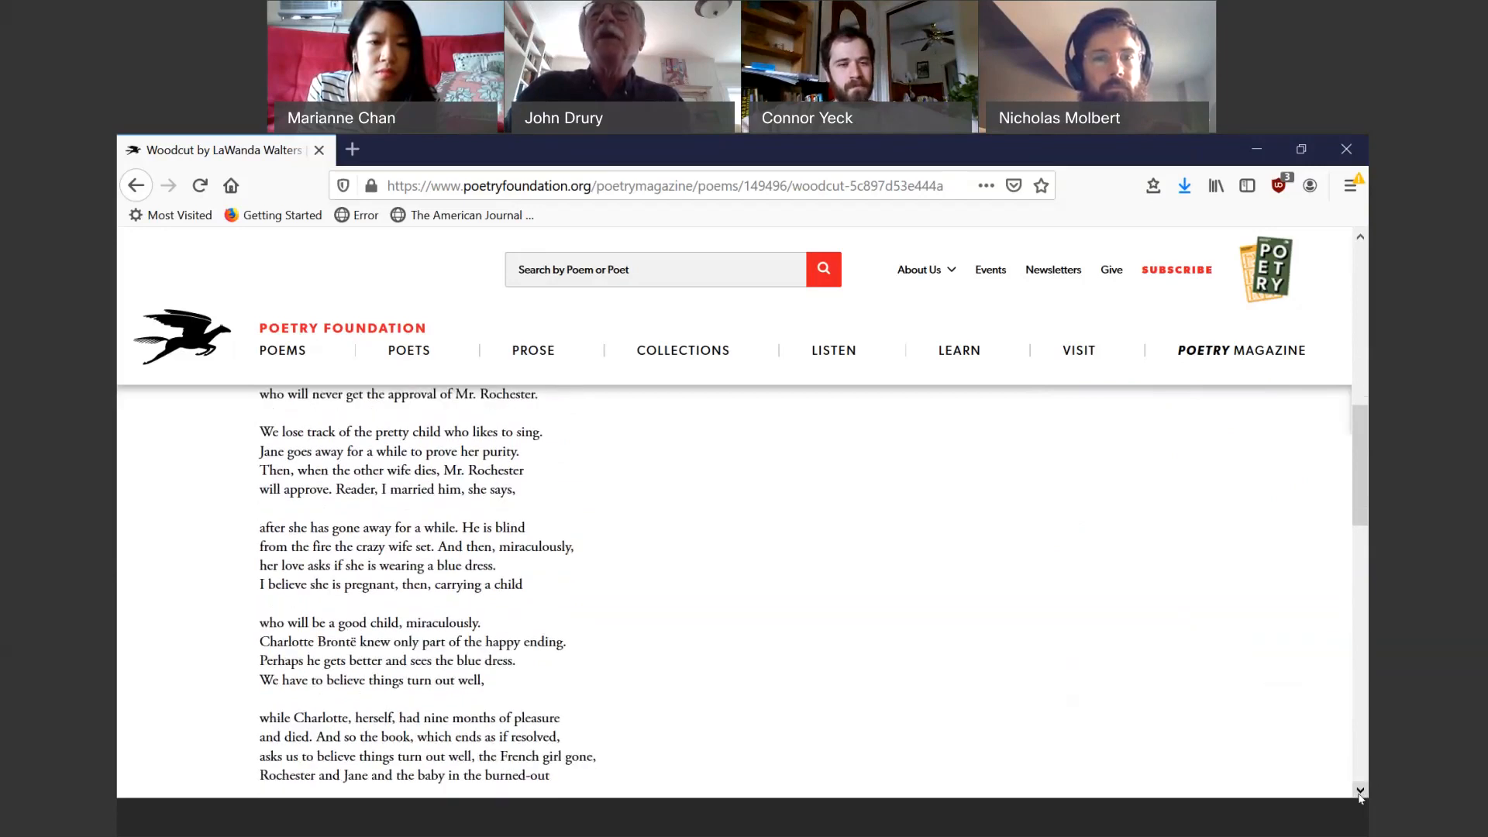
scroll("down", 3)
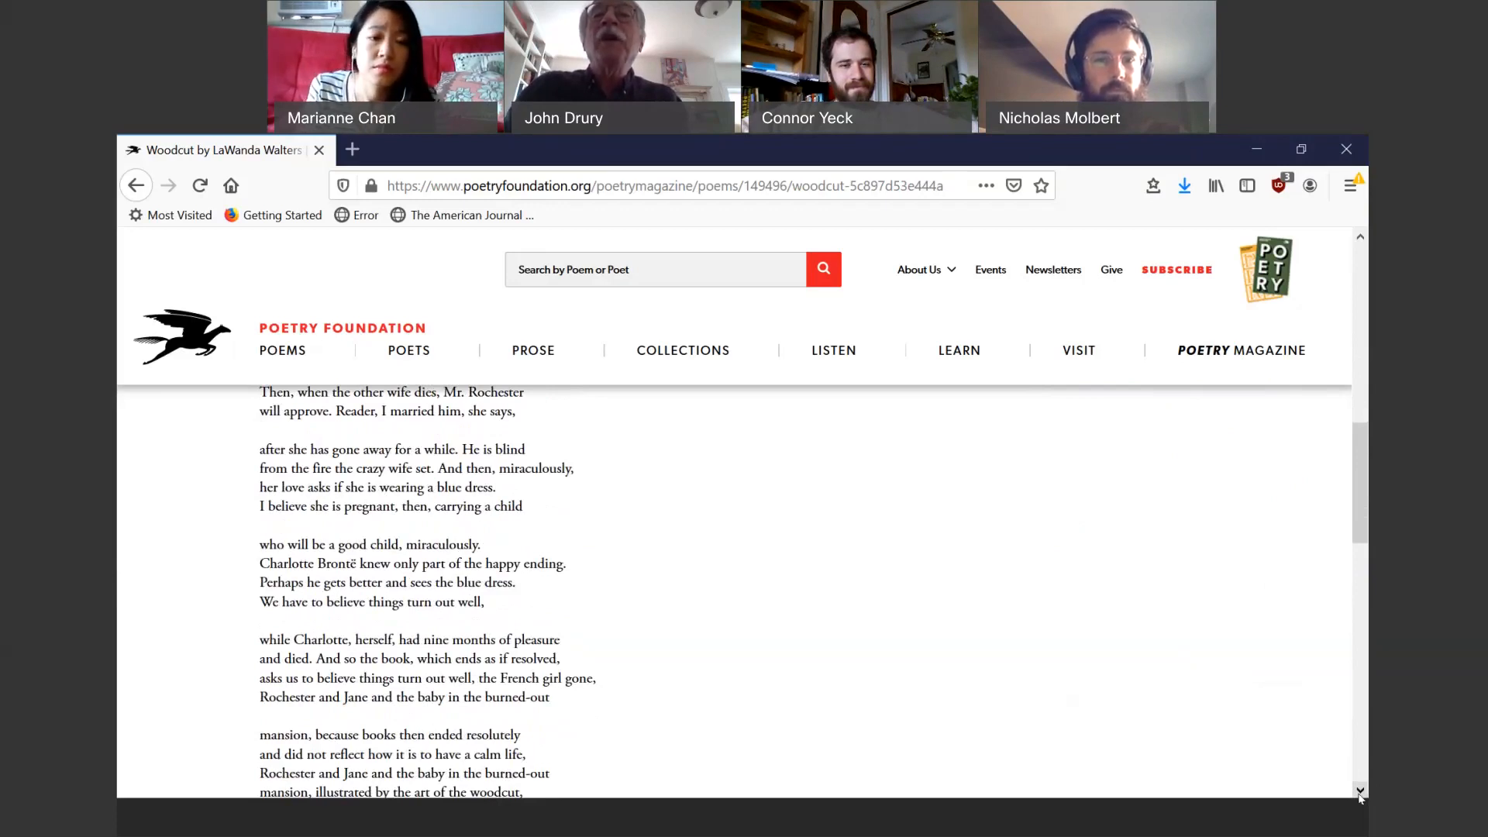
scroll("down", 3)
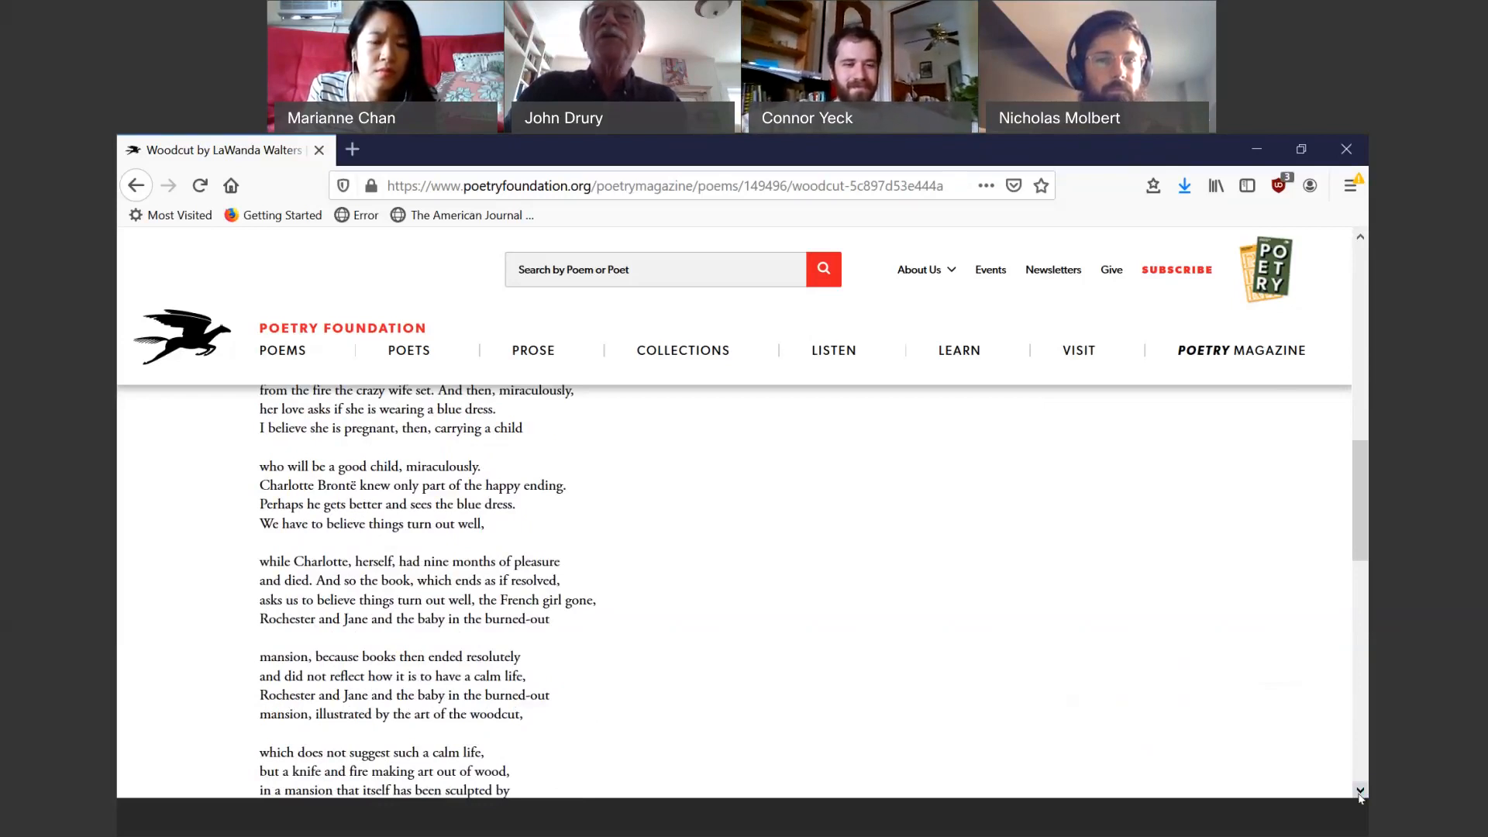
scroll("down", 3)
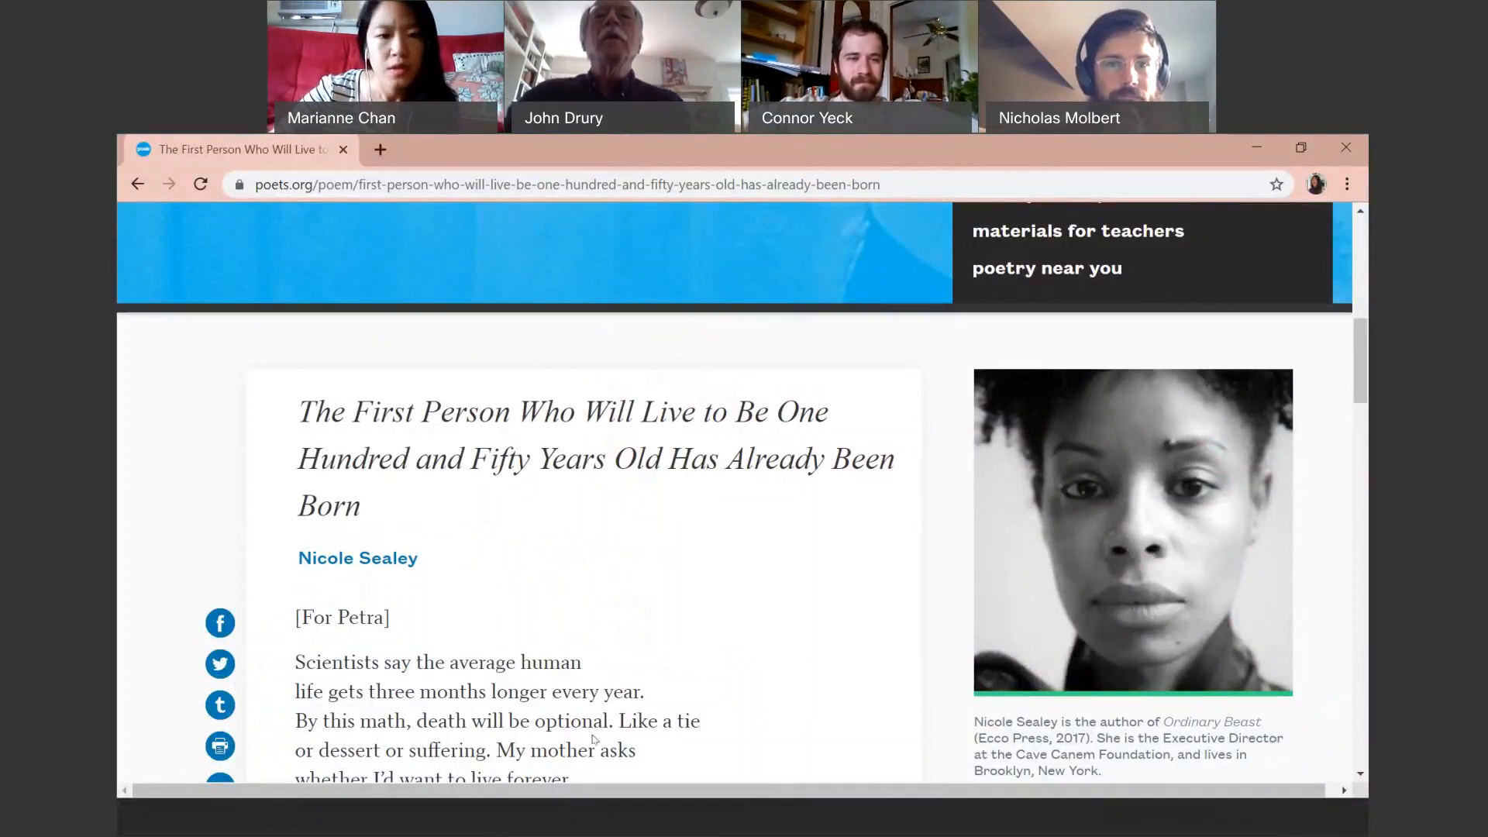
Scroll Nicole Sealey's poets.org poem past its opening to the Mona Lisa lines.
scroll("down", 3)
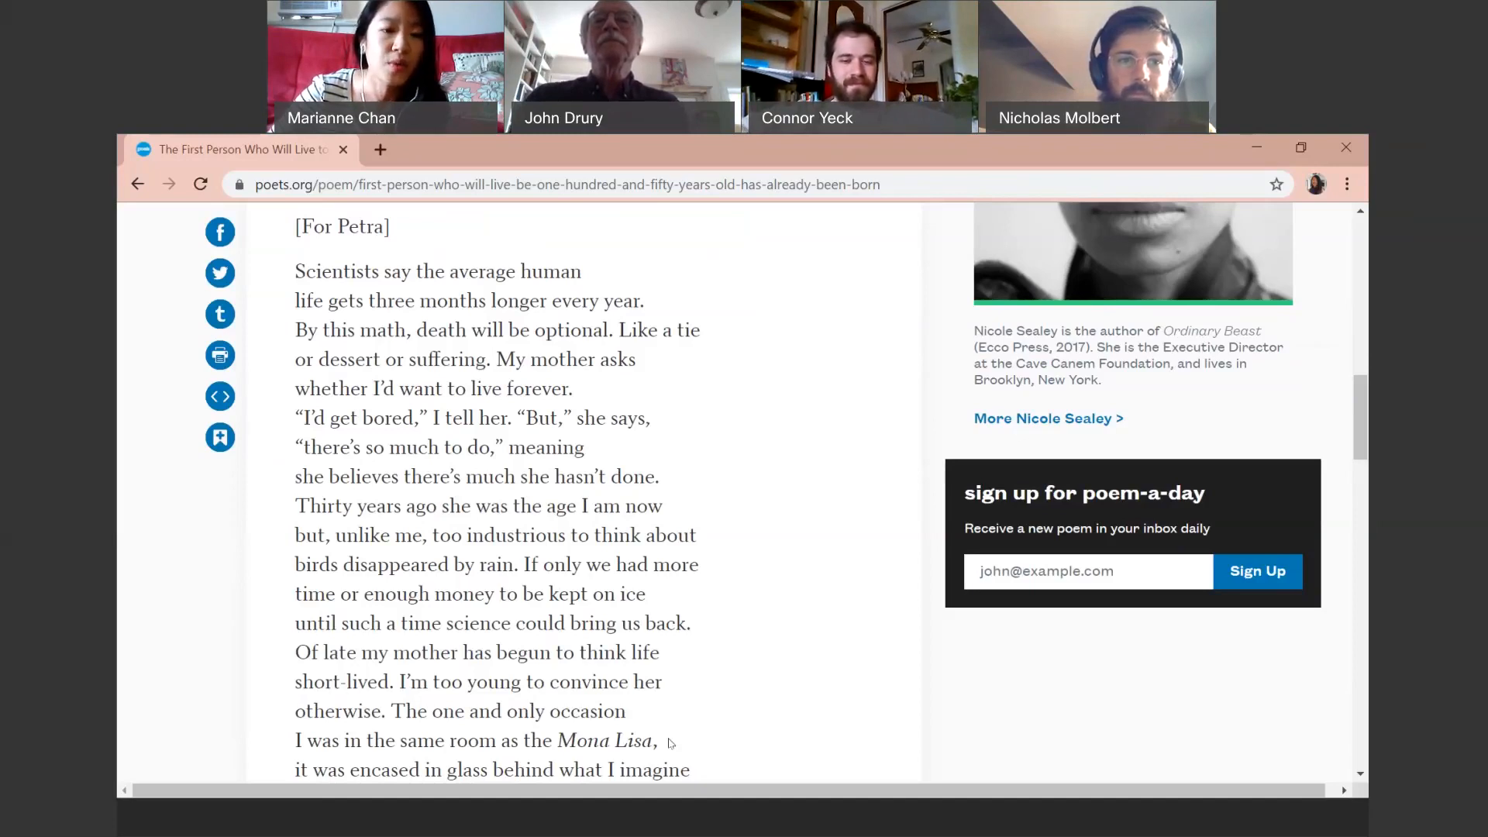
scroll("down", 3)
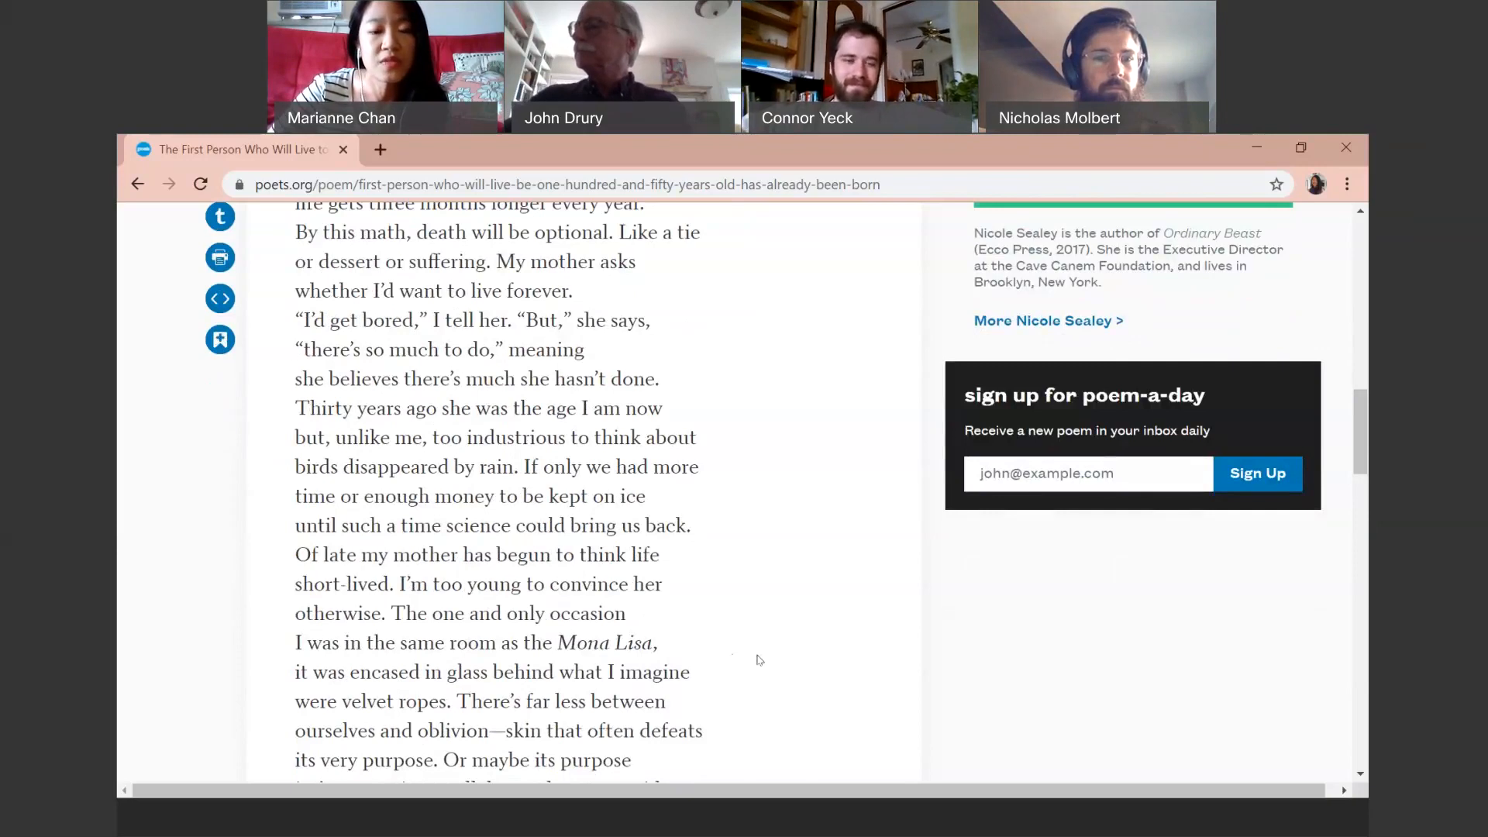
Scroll further down Sealey's poem toward its closing lines on poets.org.
scroll("down", 3)
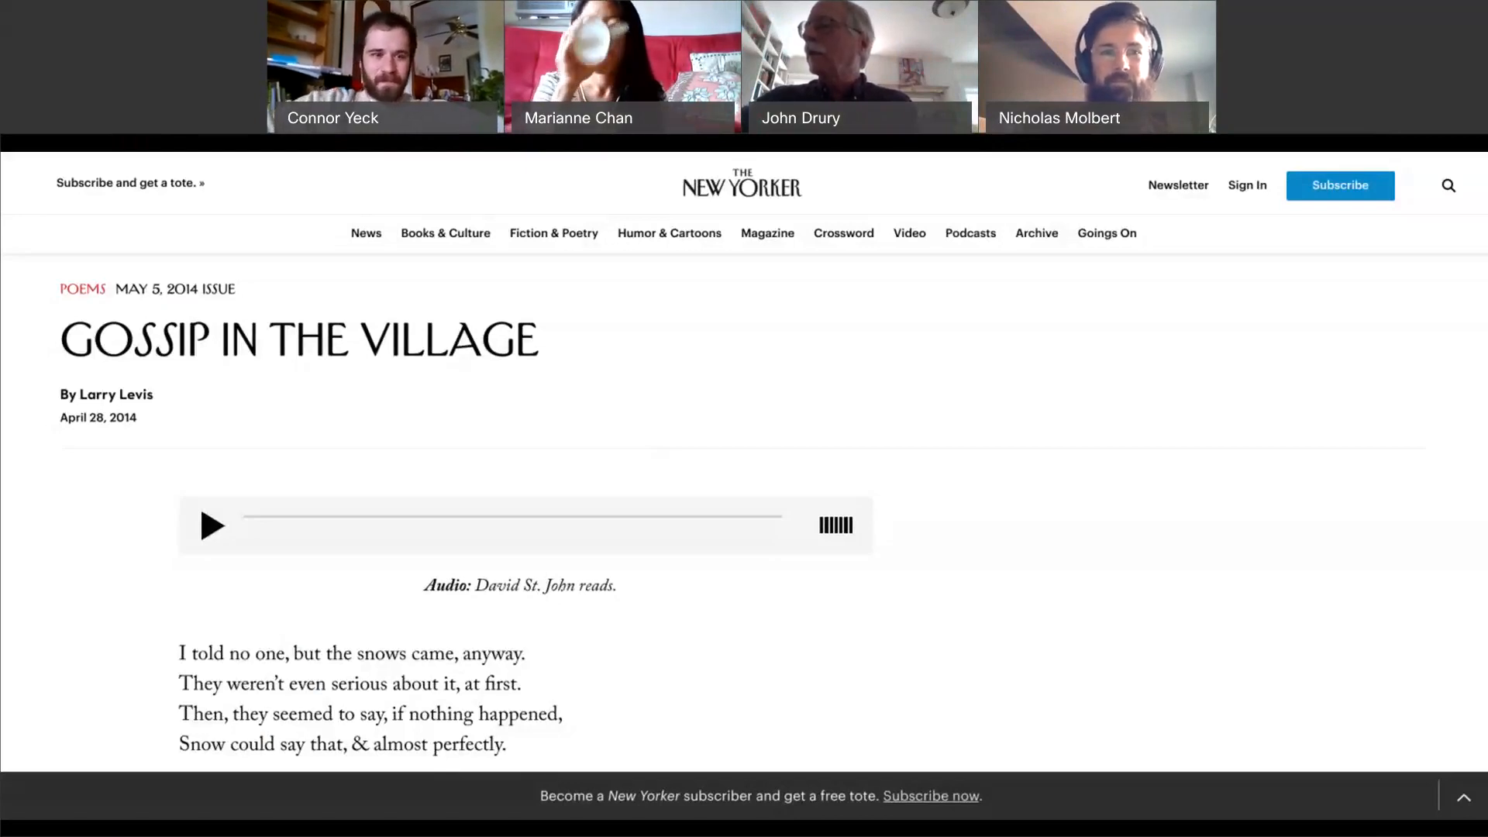
Scroll Gossip in the Village past the audio player to its second stanza about the sleeping village.
scroll("down", 3)
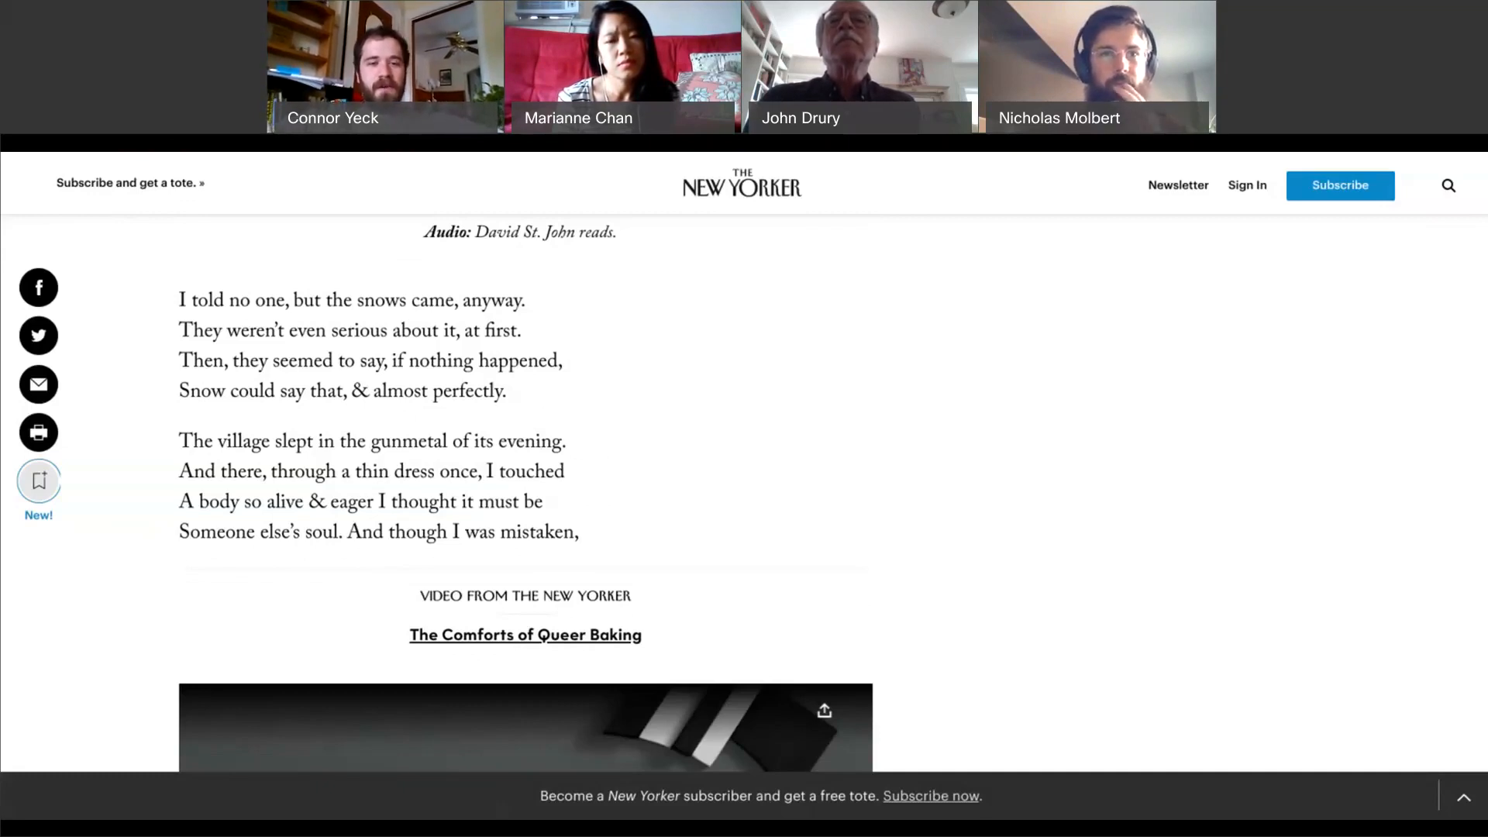
Scroll past the embedded video to the closing stanzas of Gossip in the Village.
scroll("down", 3)
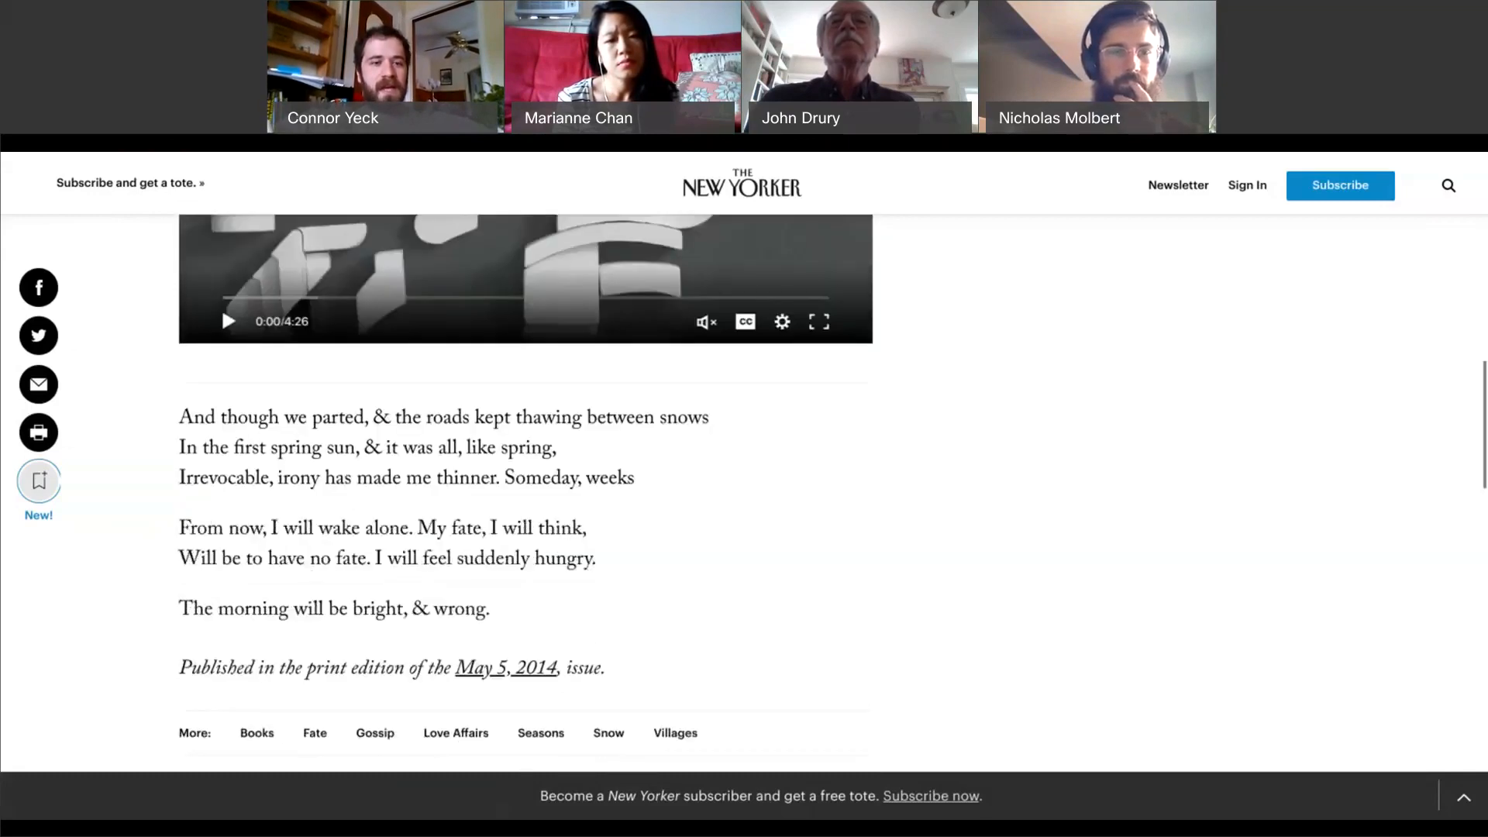
scroll("down", 3)
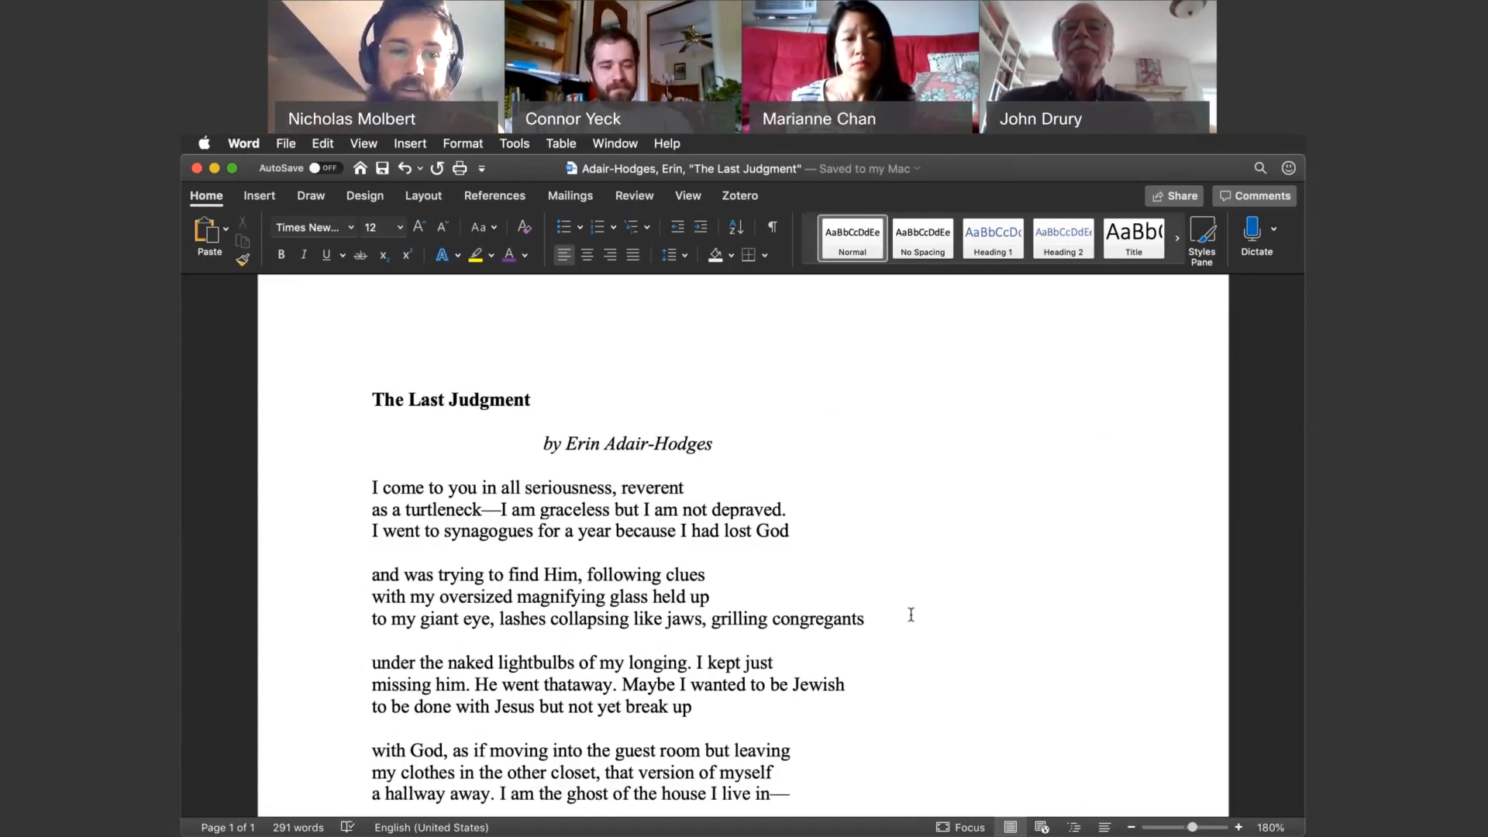
Scroll the Word document The Last Judgment to its closing stanza about yearning to forgive.
scroll("down", 3)
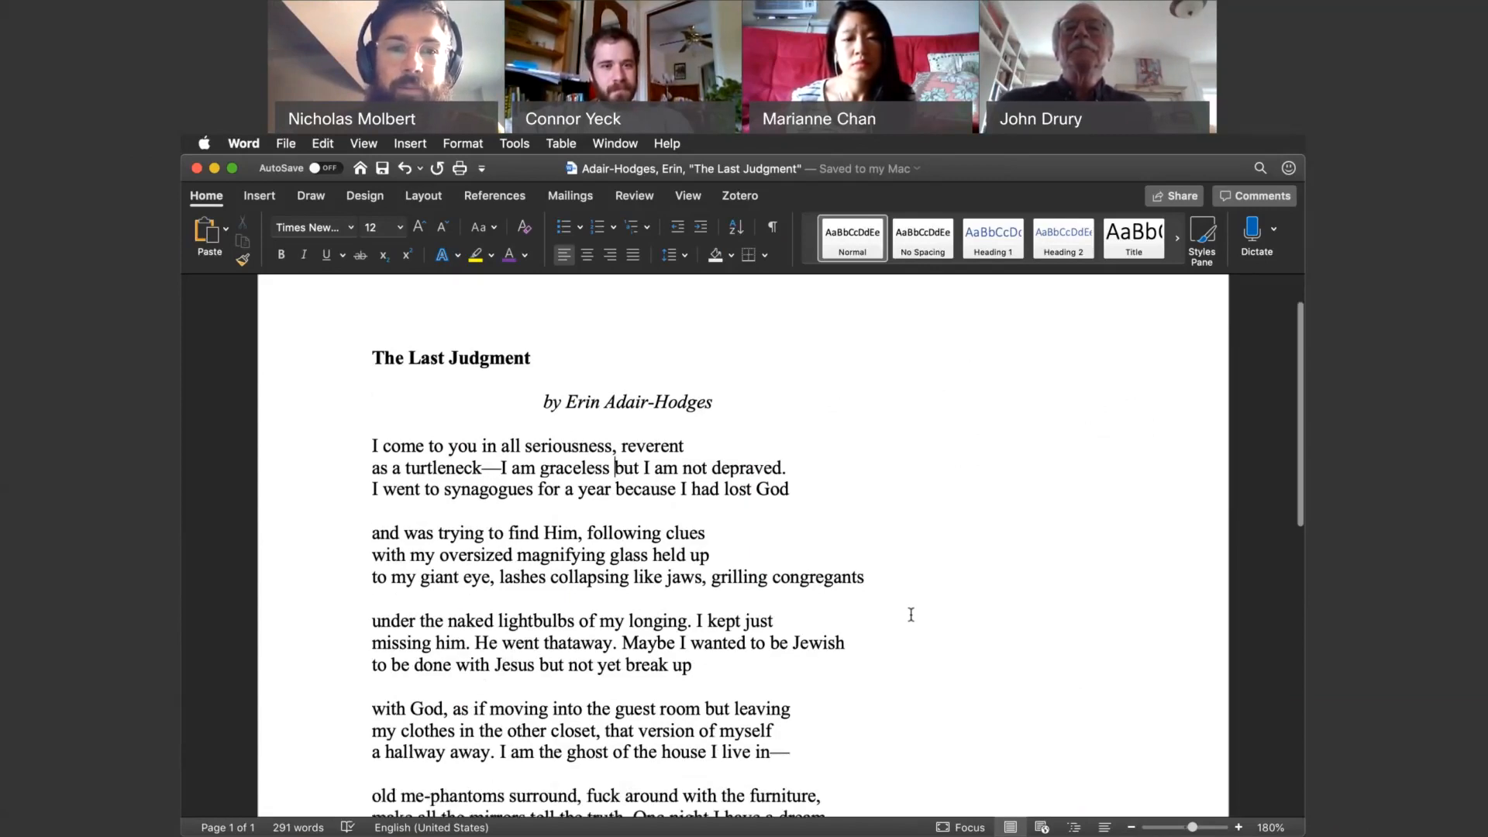
scroll("down", 3)
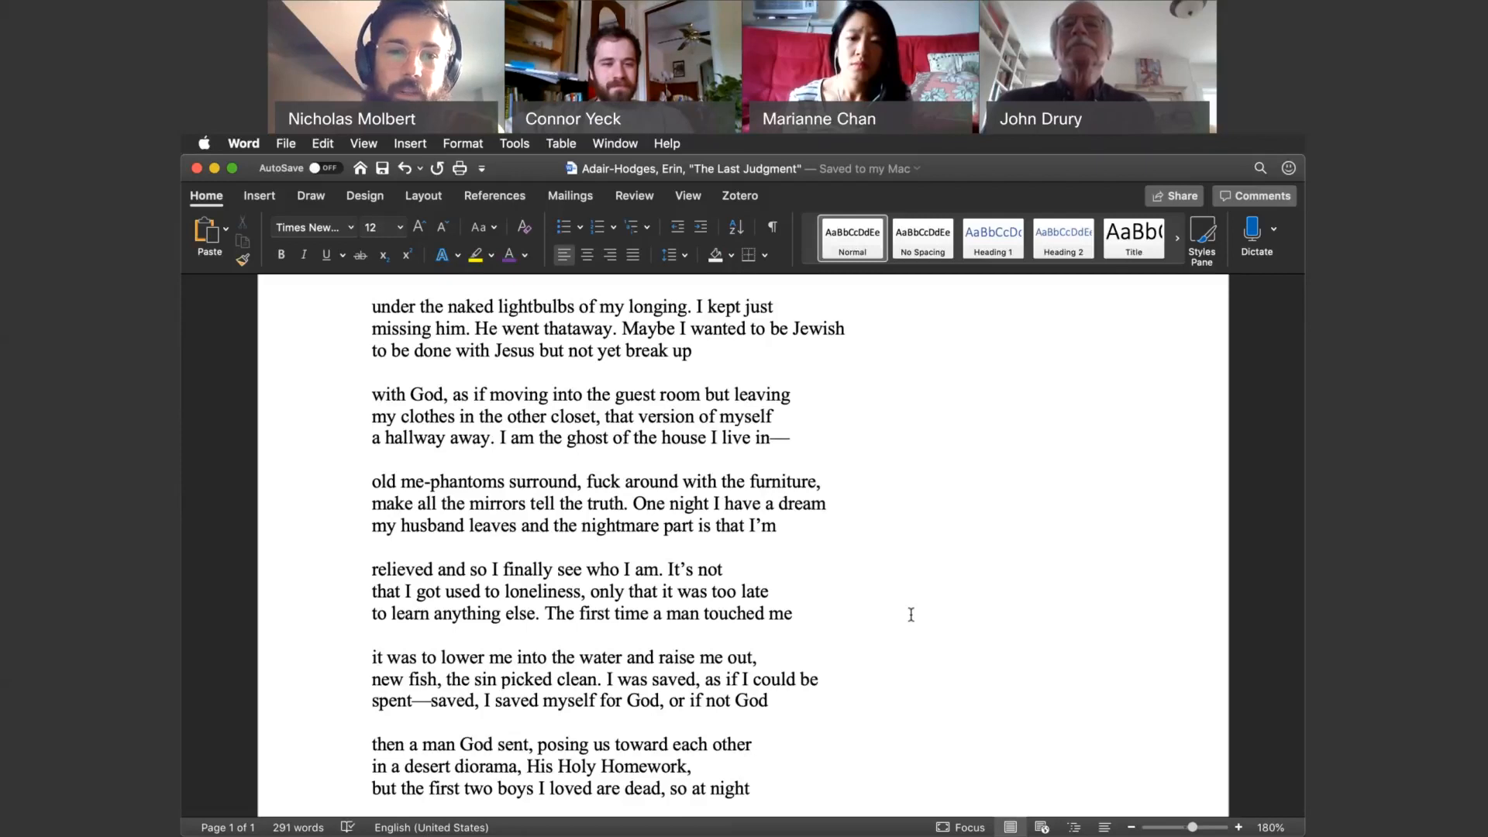
scroll("down", 3)
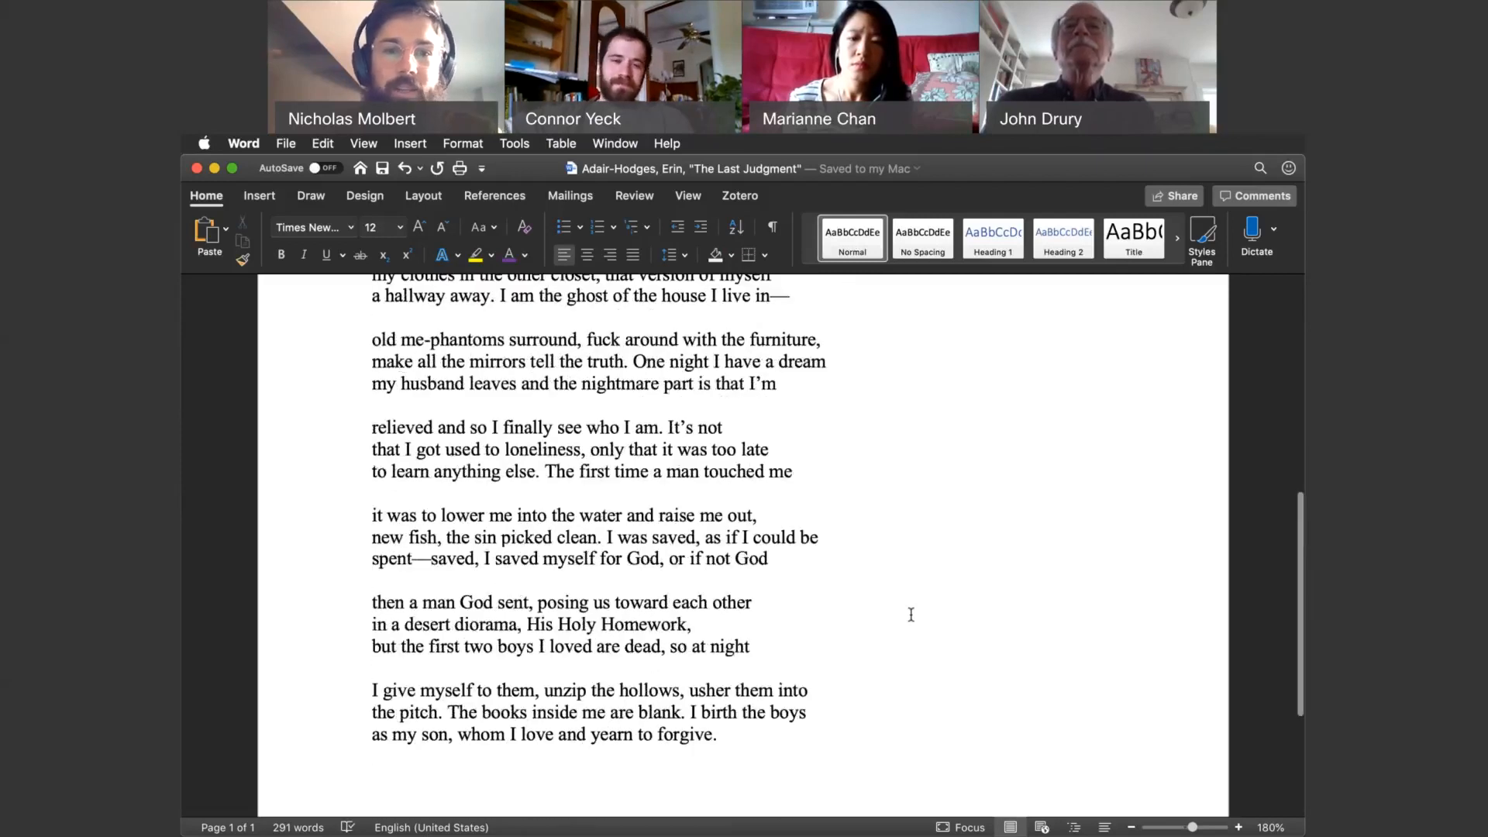